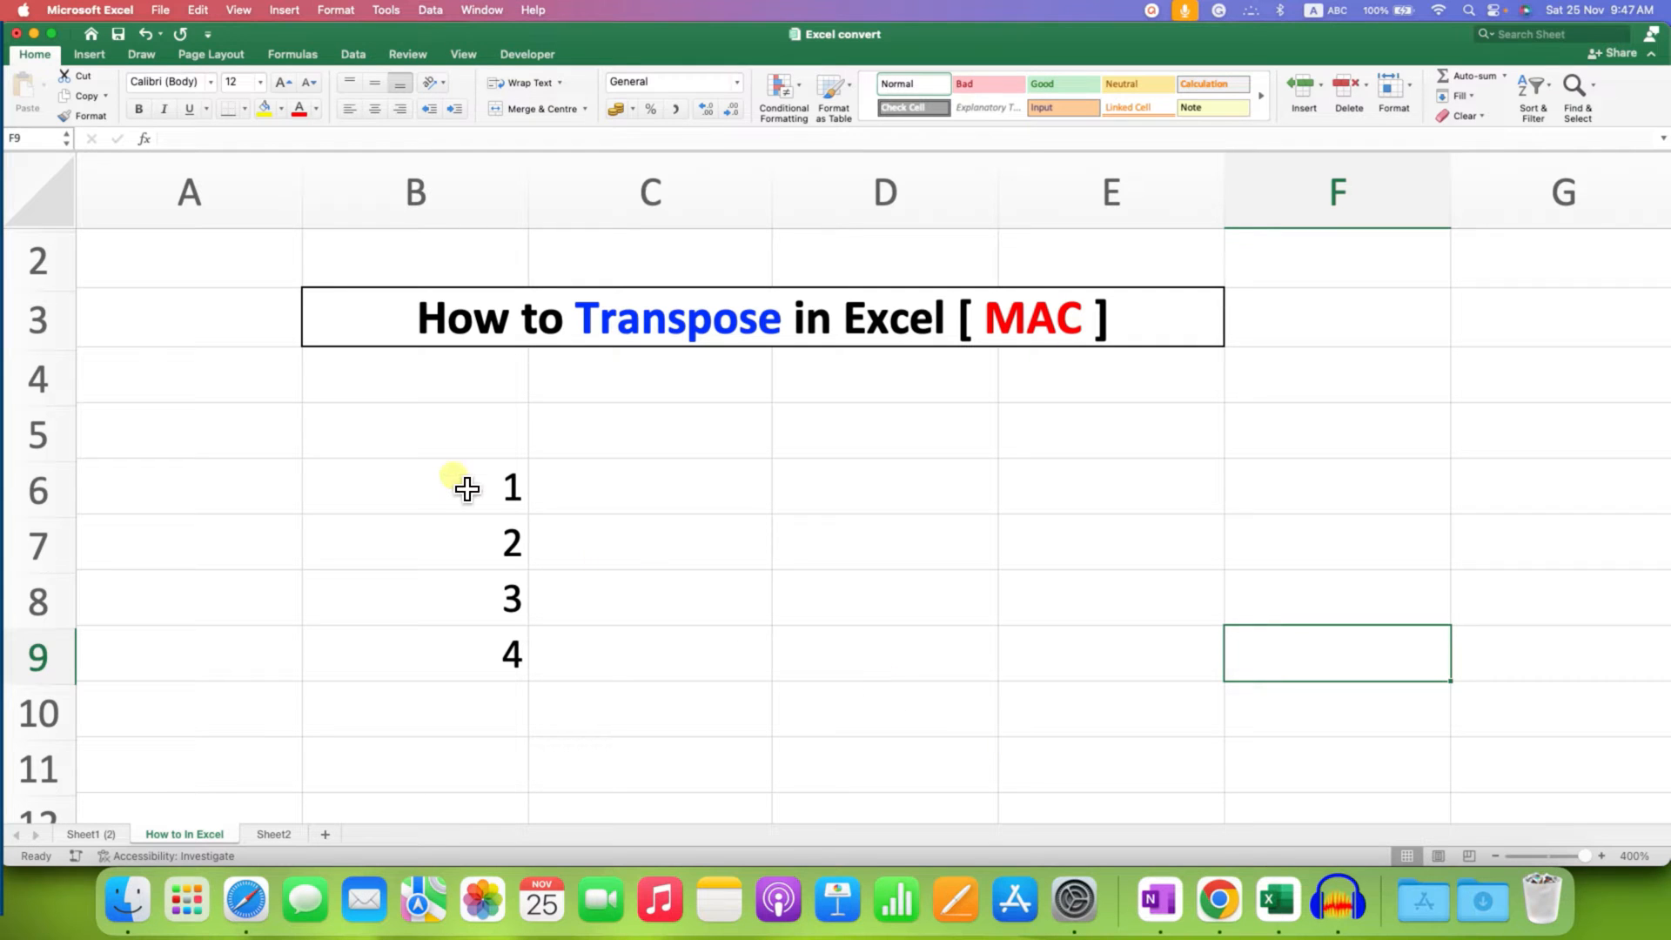
# Step: Select the numbers 1–4 in cells B6:B9
pyautogui.moveTo(451, 487); pyautogui.dragTo(474, 654)
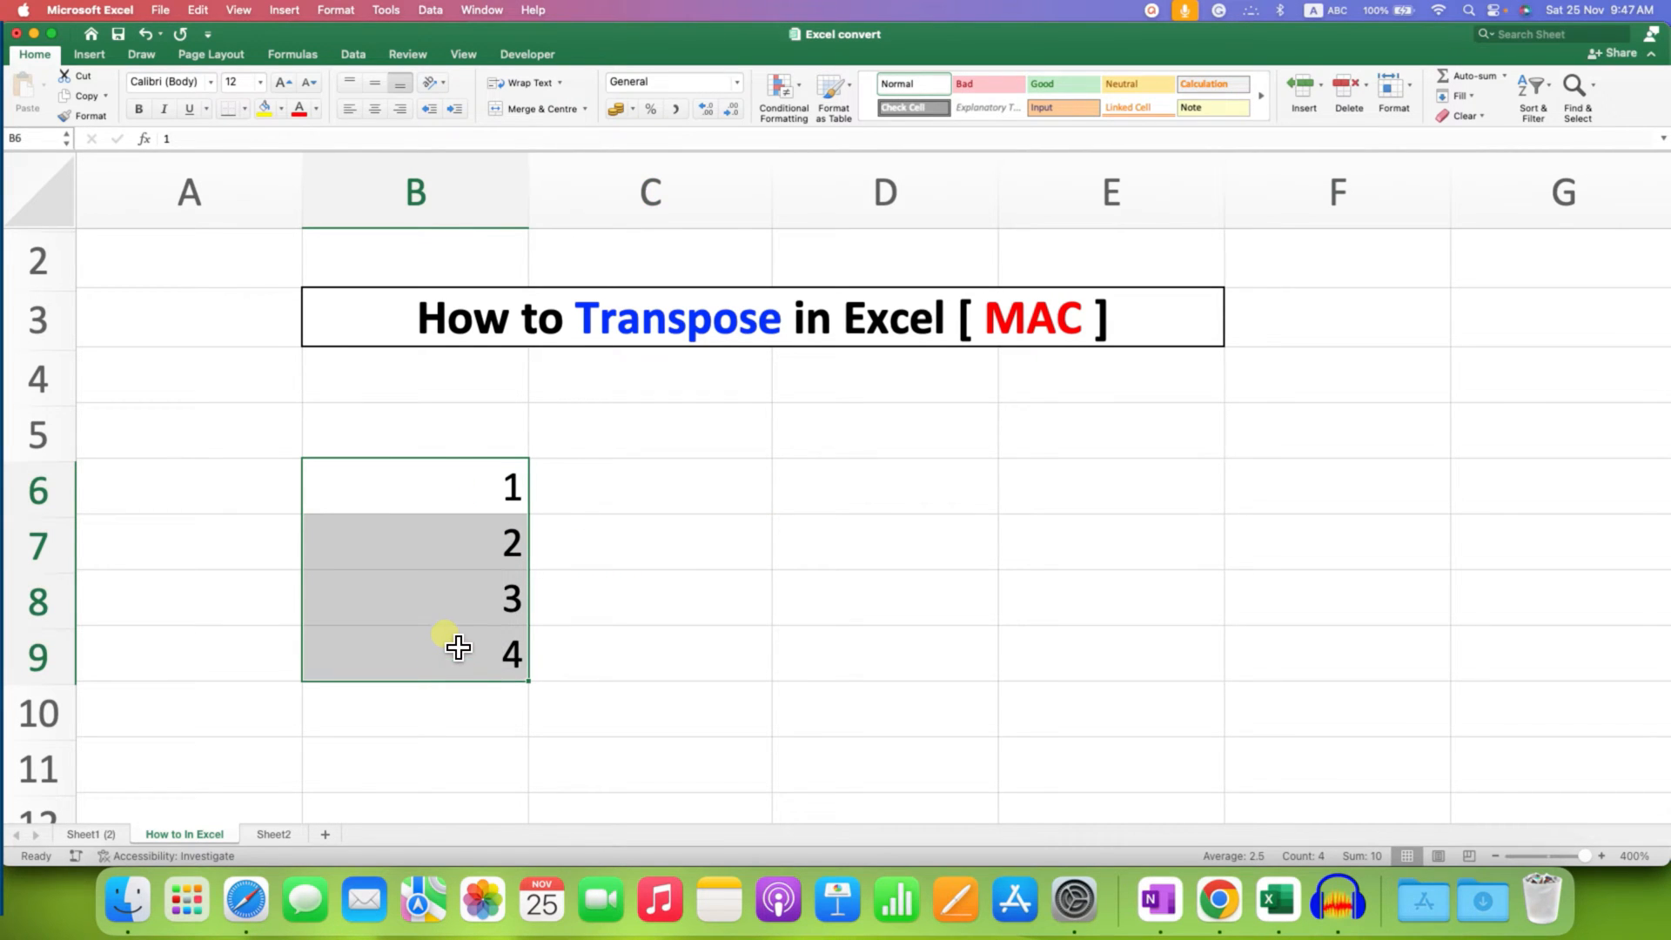
pyautogui.moveTo(457, 639)
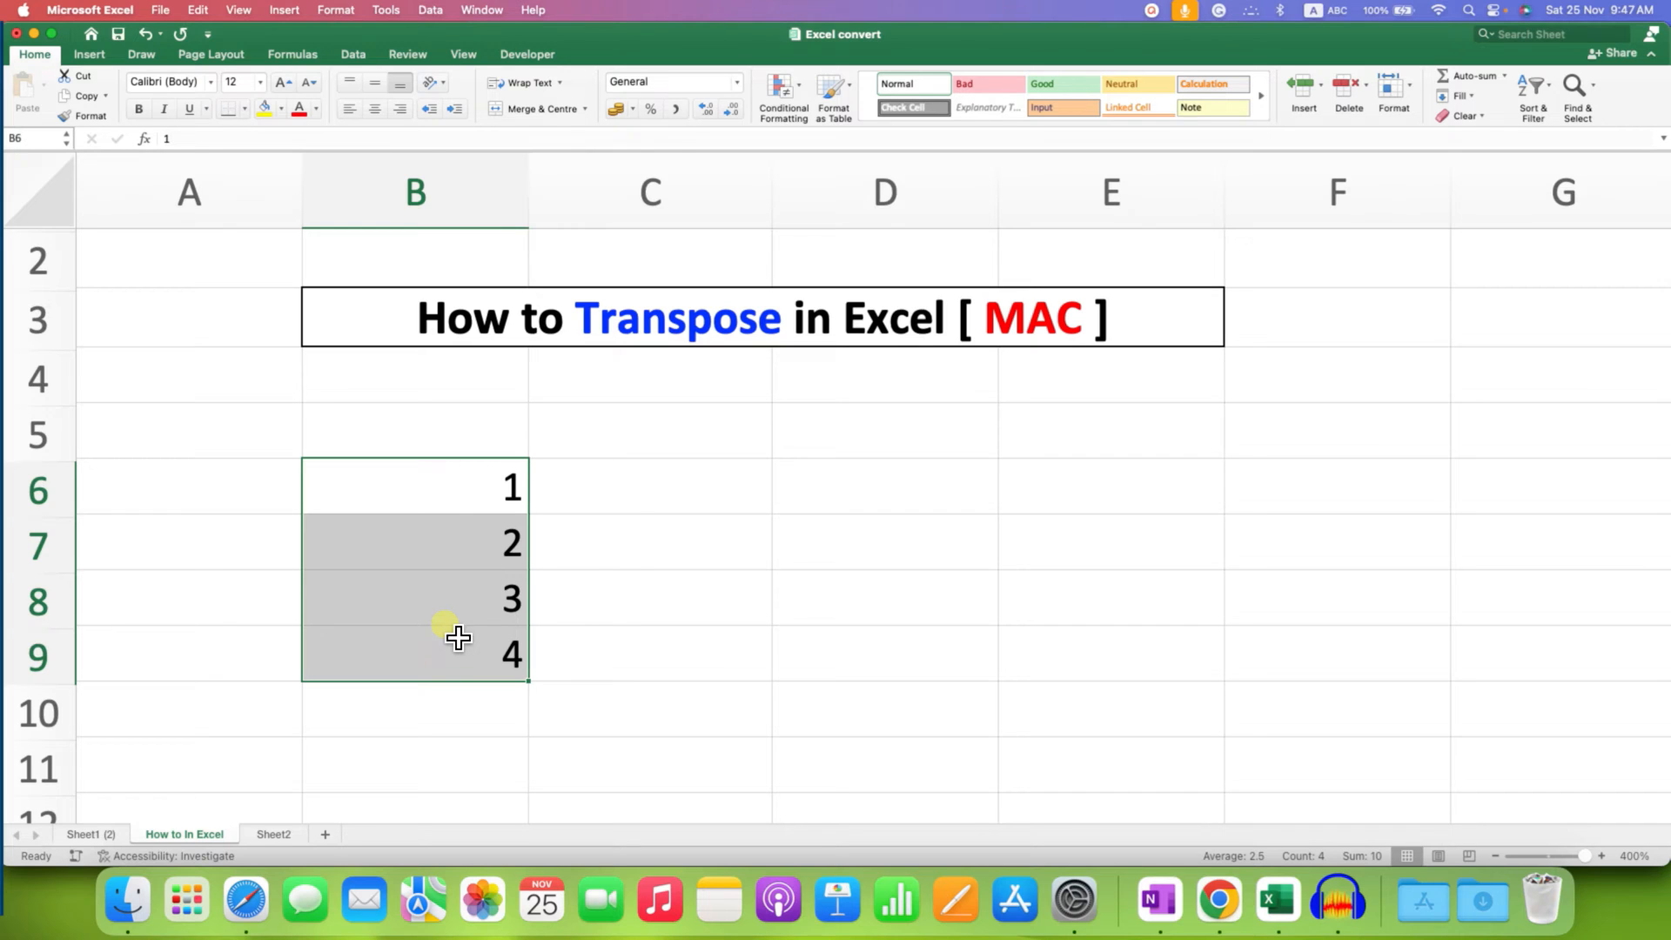
pyautogui.moveTo(533, 517)
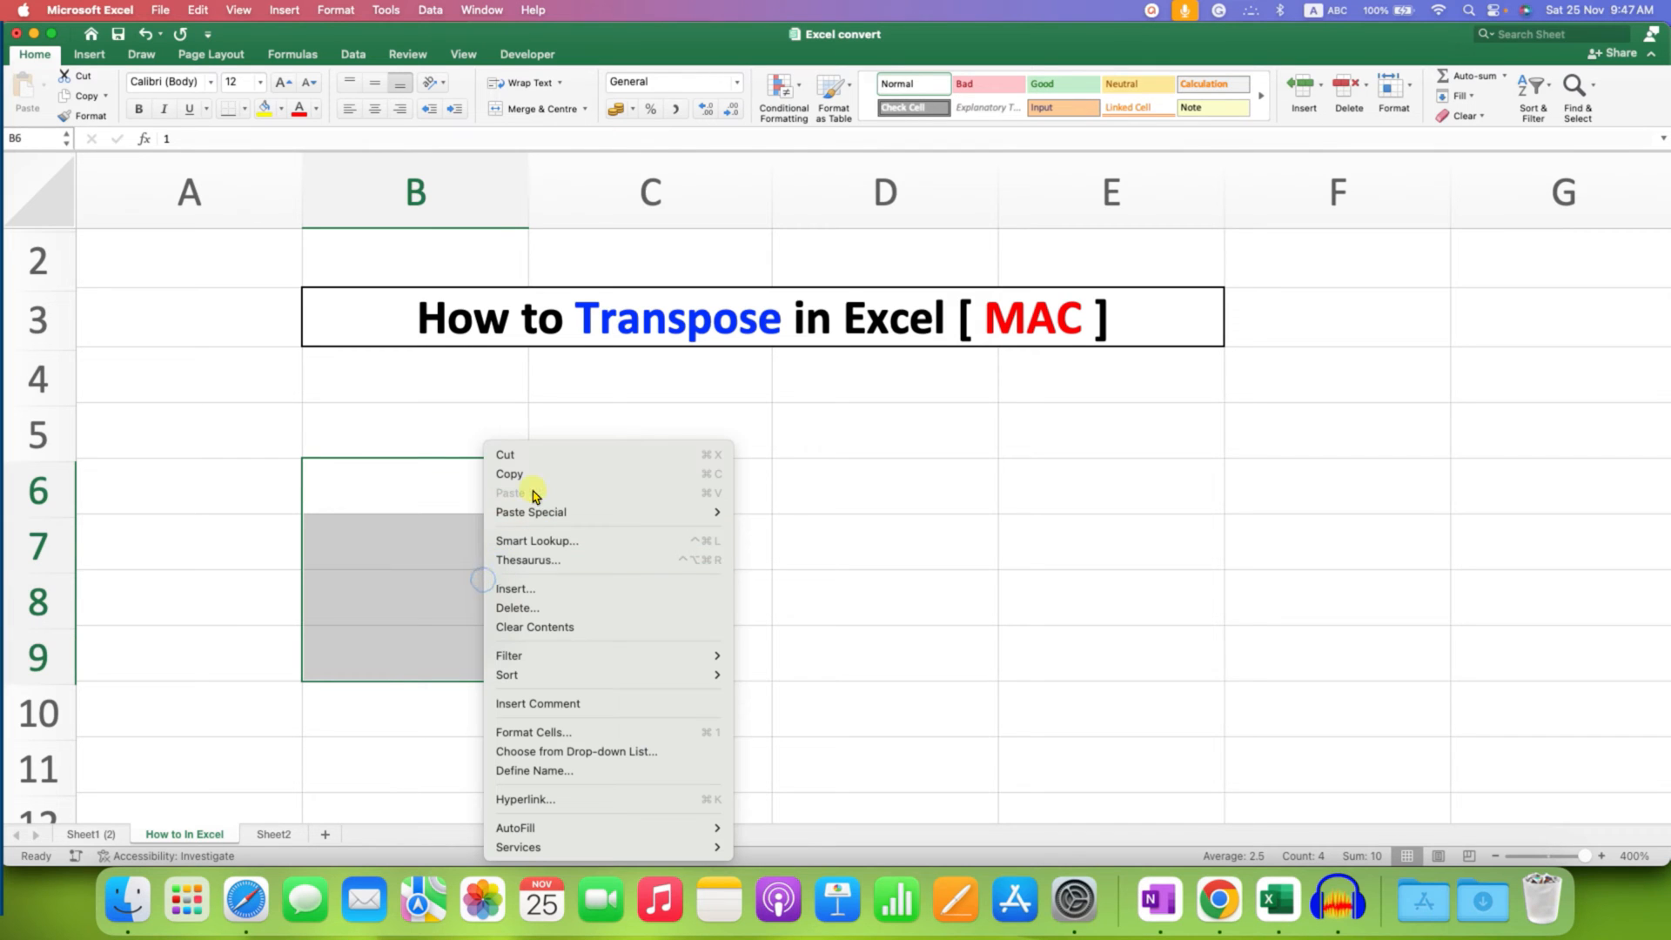
# Step: Copy the numbers 1–4 and paste them into column C starting at C5
pyautogui.click(508, 474)
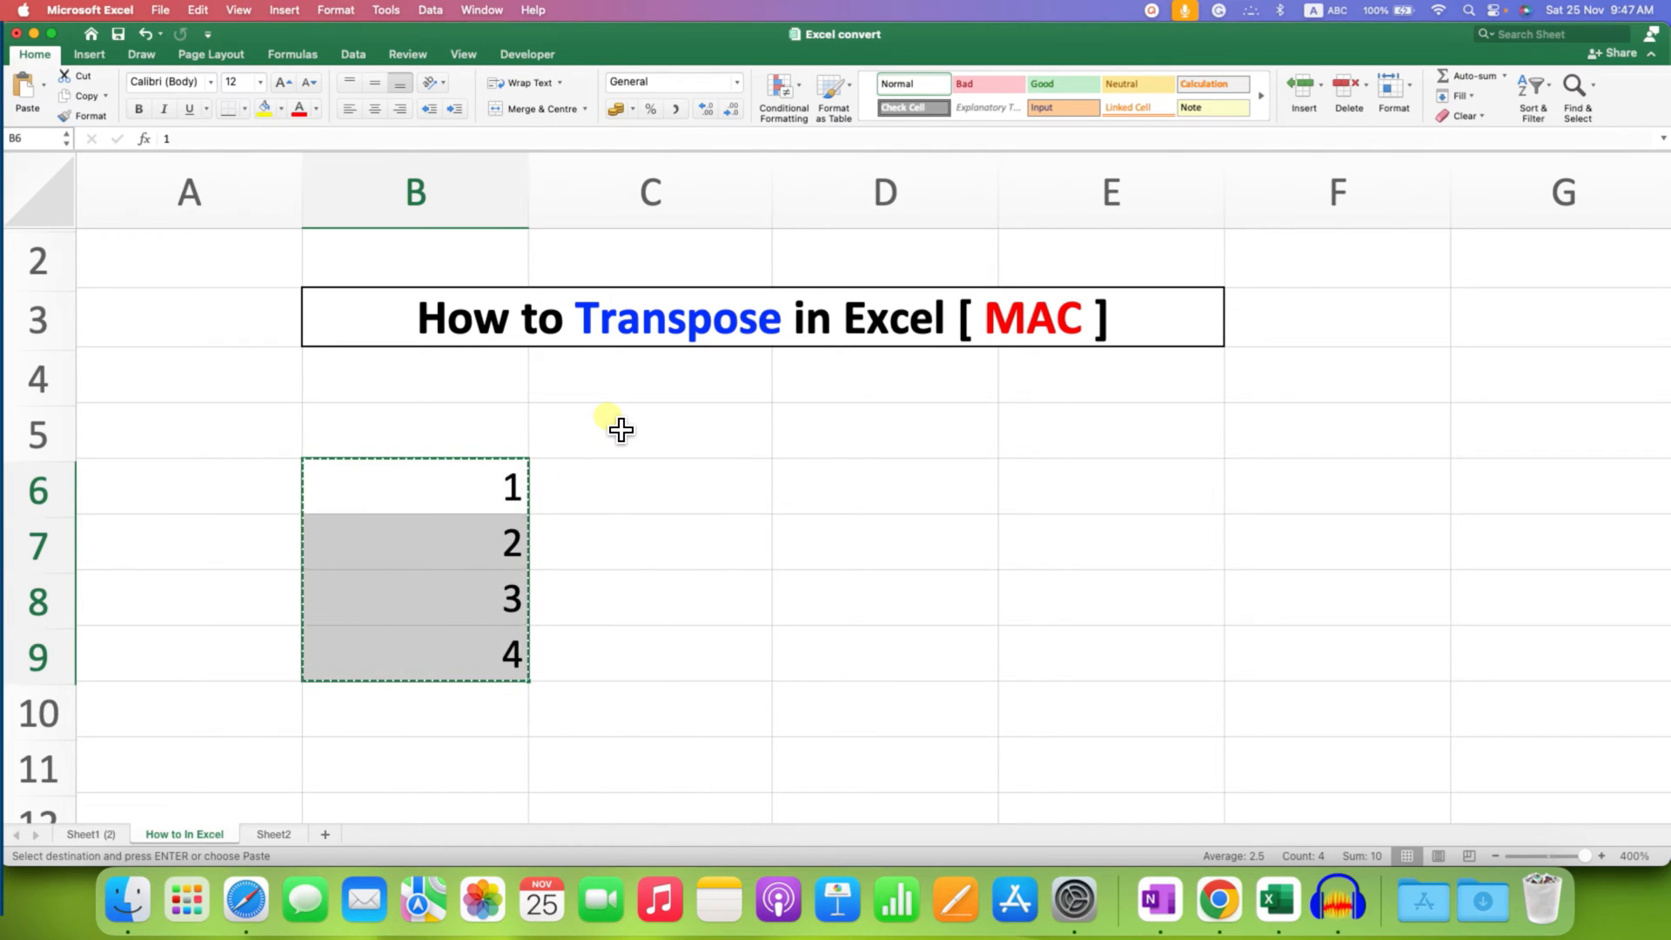
pyautogui.rightClick(651, 432)
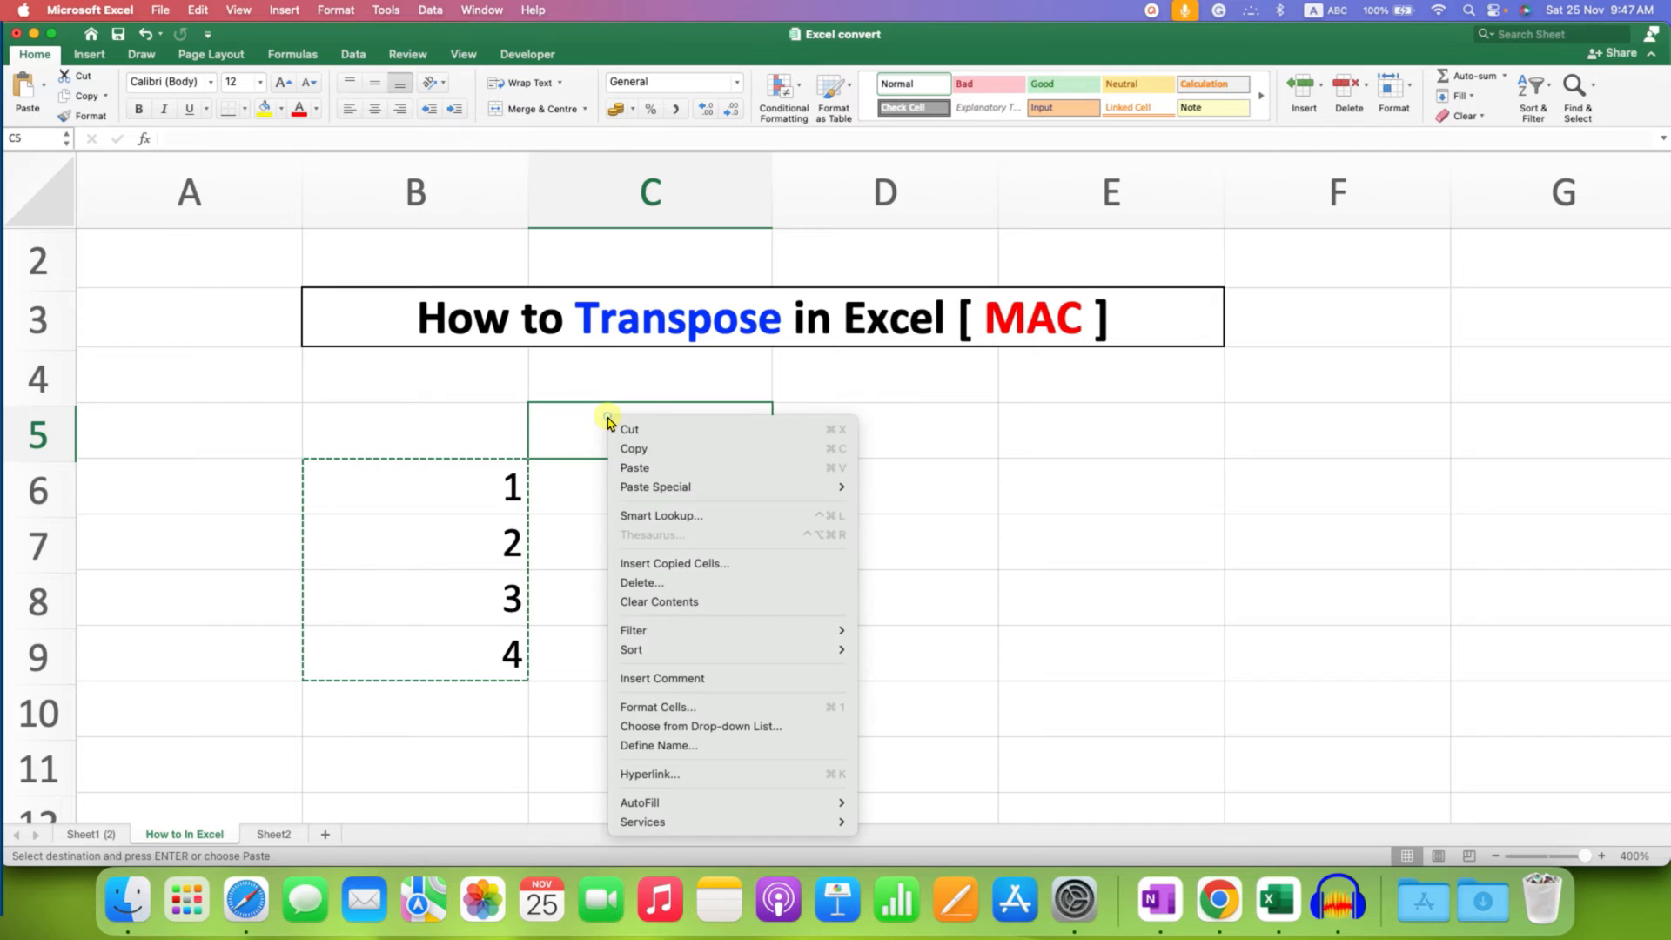
pyautogui.click(633, 467)
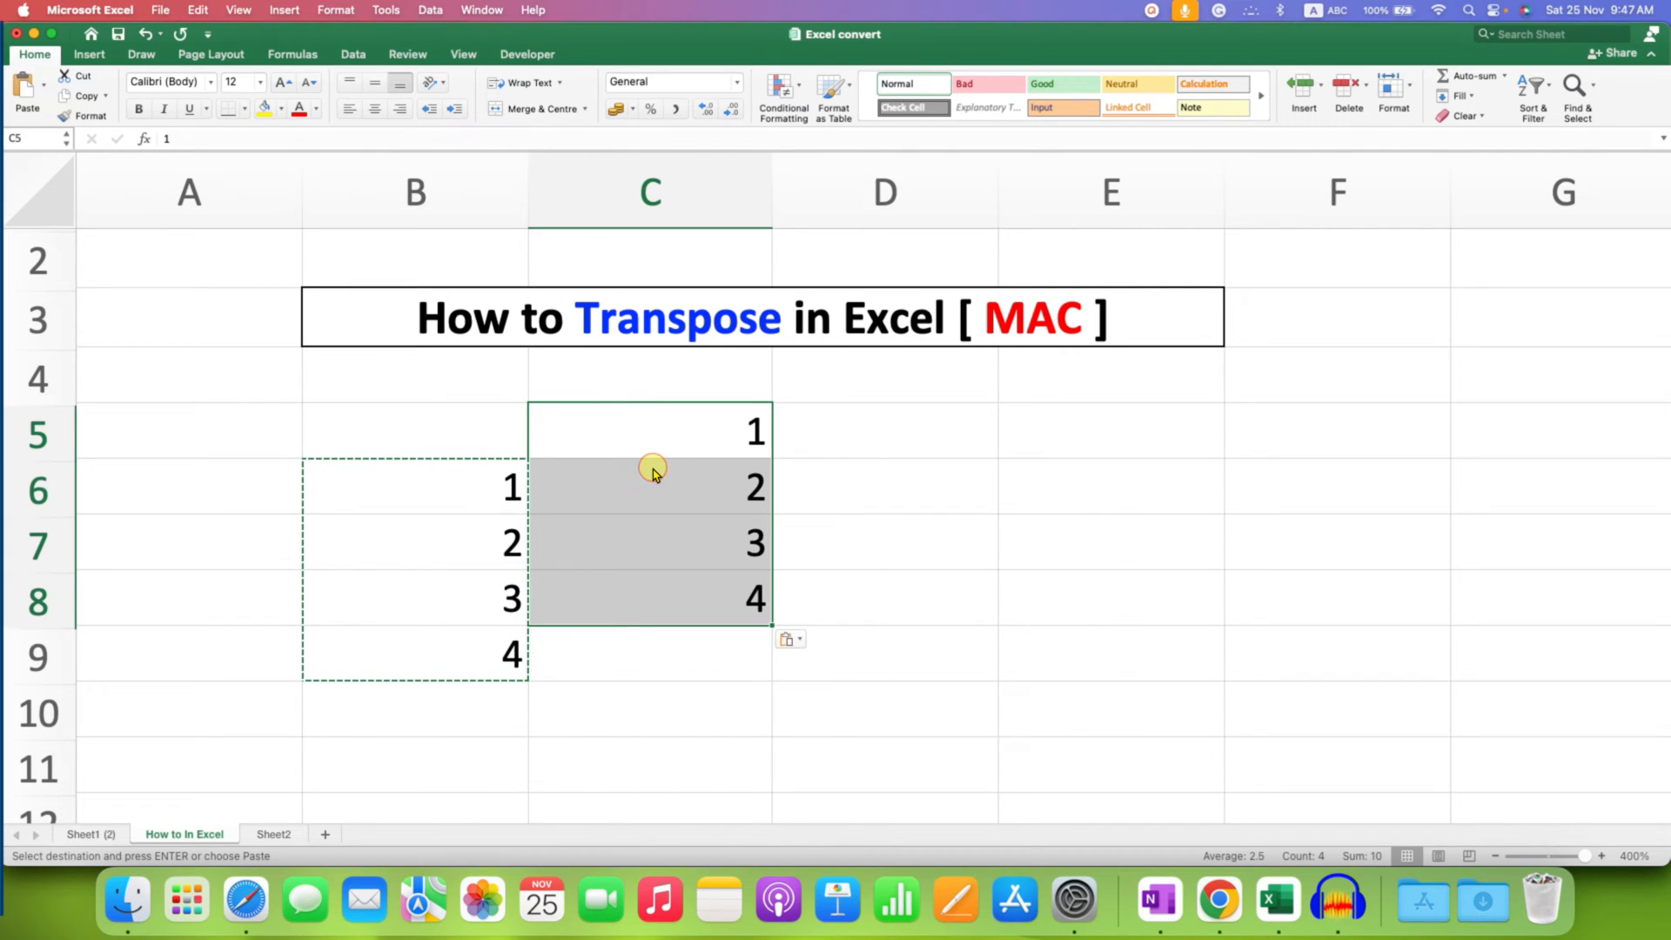
pyautogui.moveTo(804, 644)
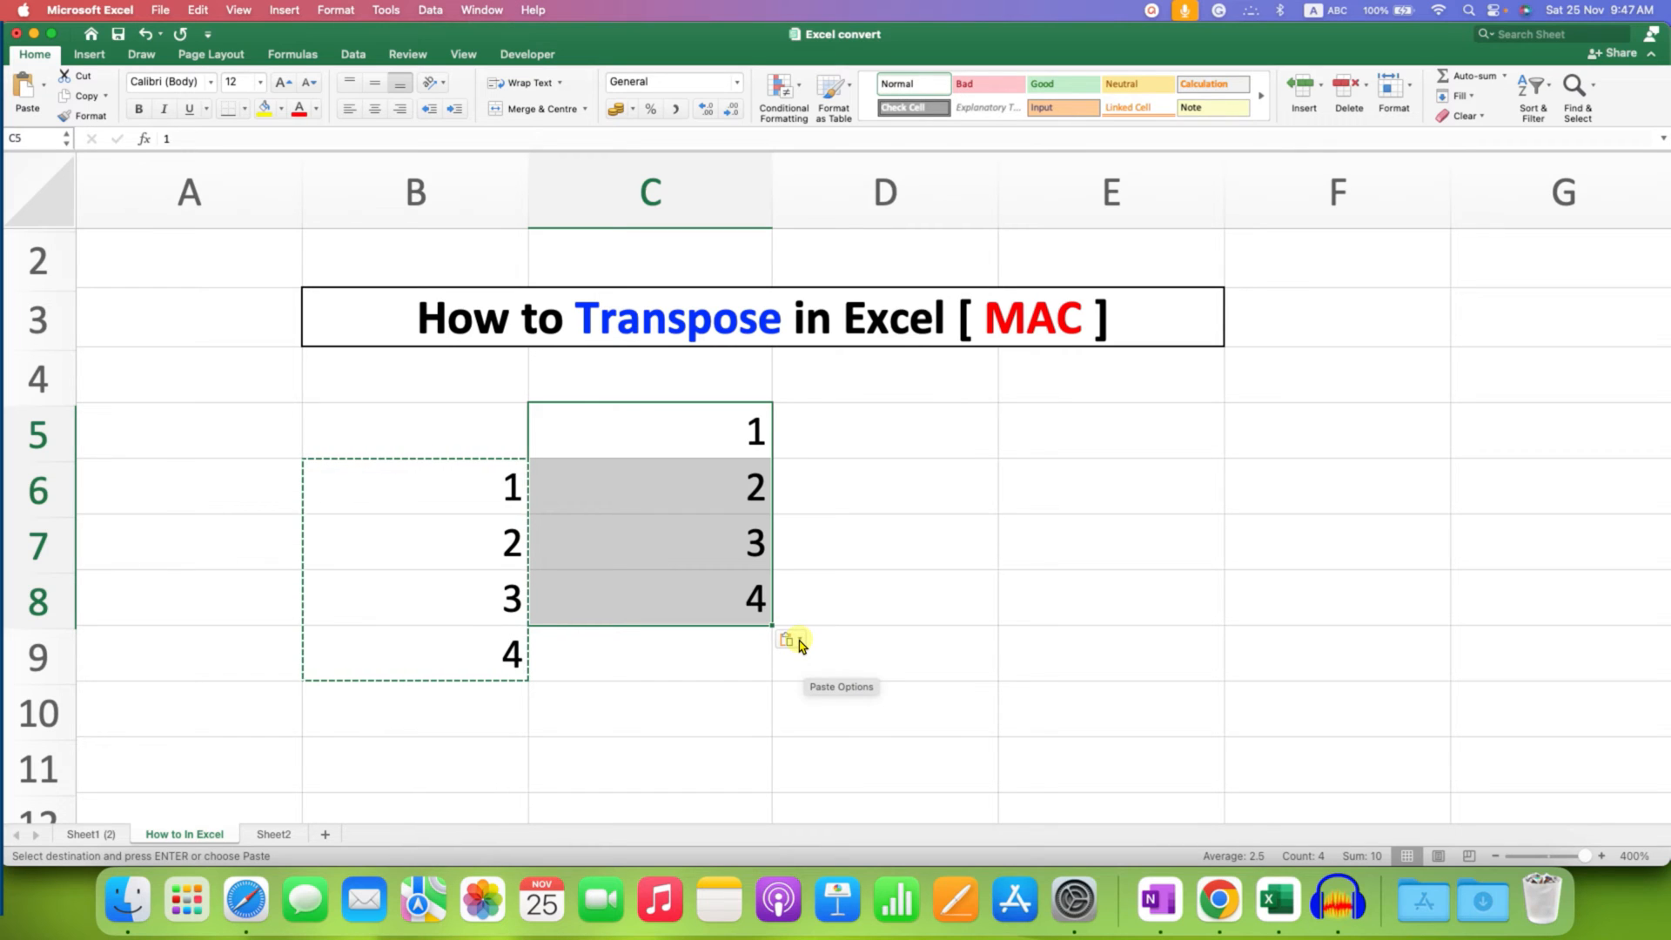
# Step: Paste the numbers with the Transpose option so 1–4 run across columns C–F
pyautogui.click(789, 641)
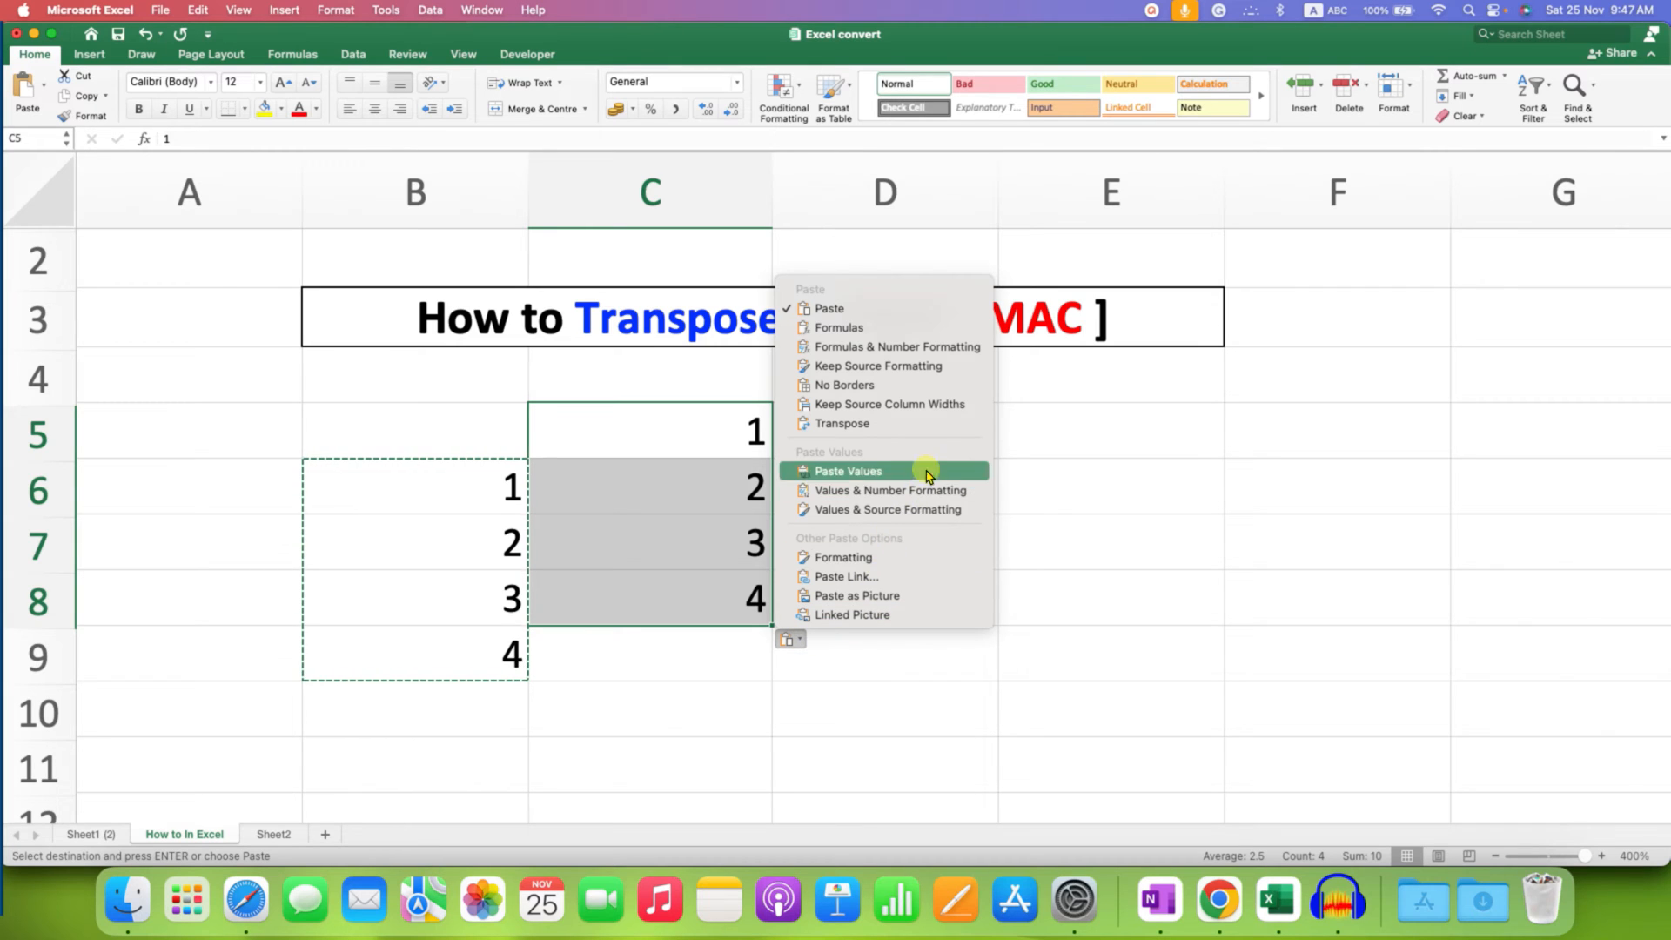
pyautogui.moveTo(942, 432)
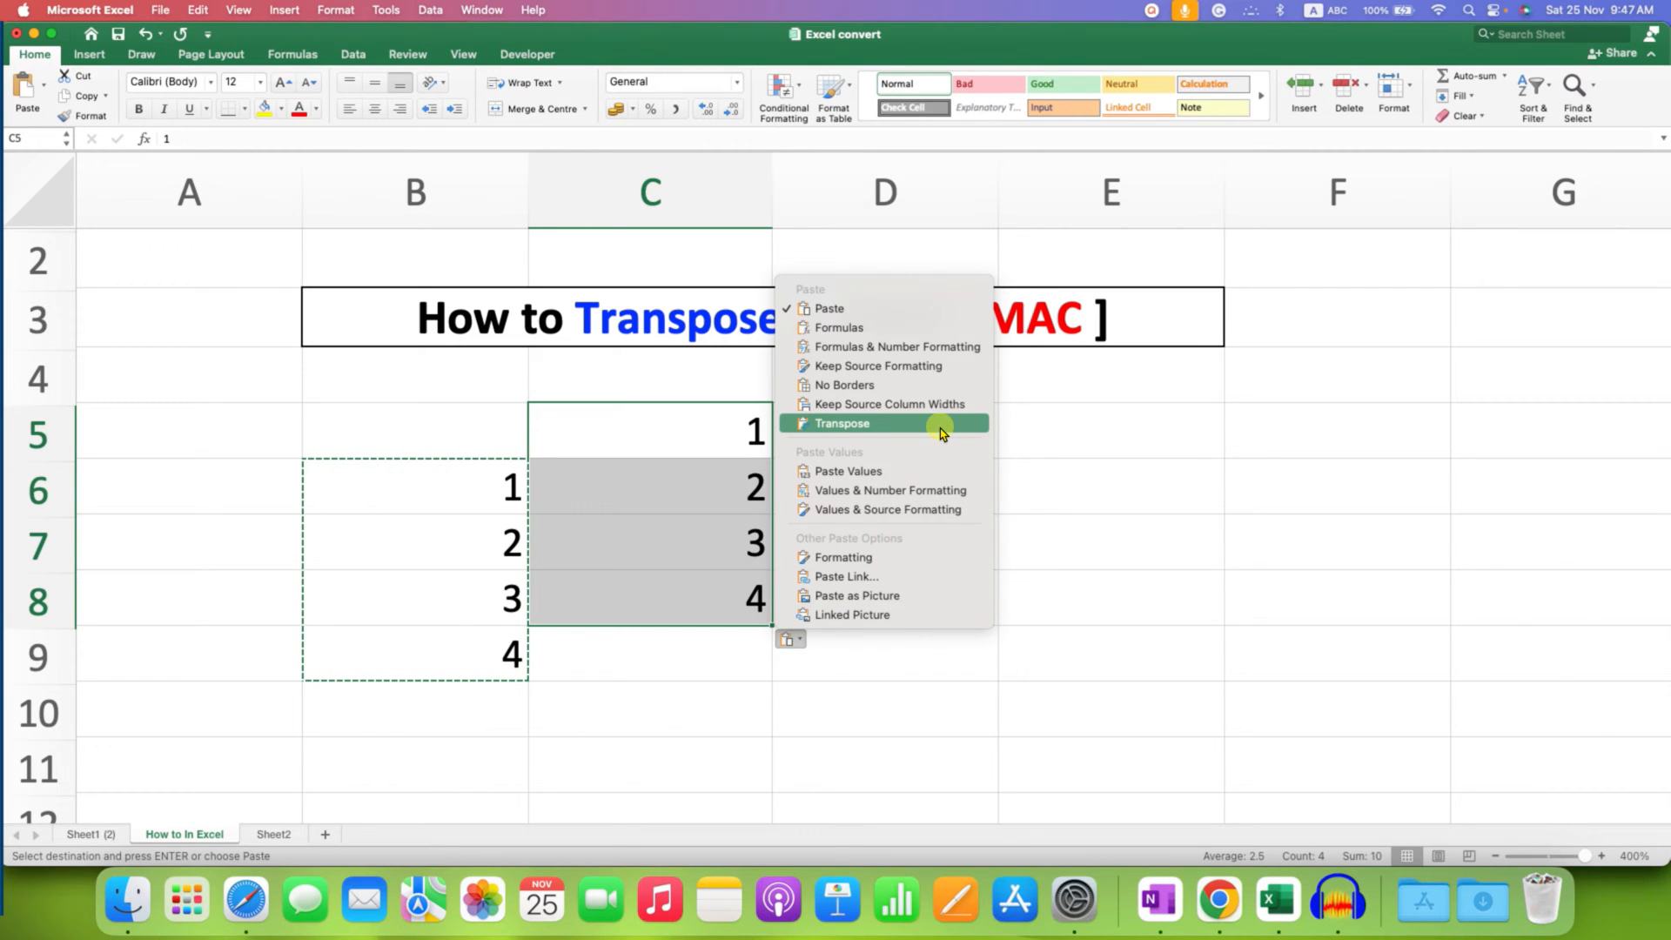
pyautogui.click(841, 423)
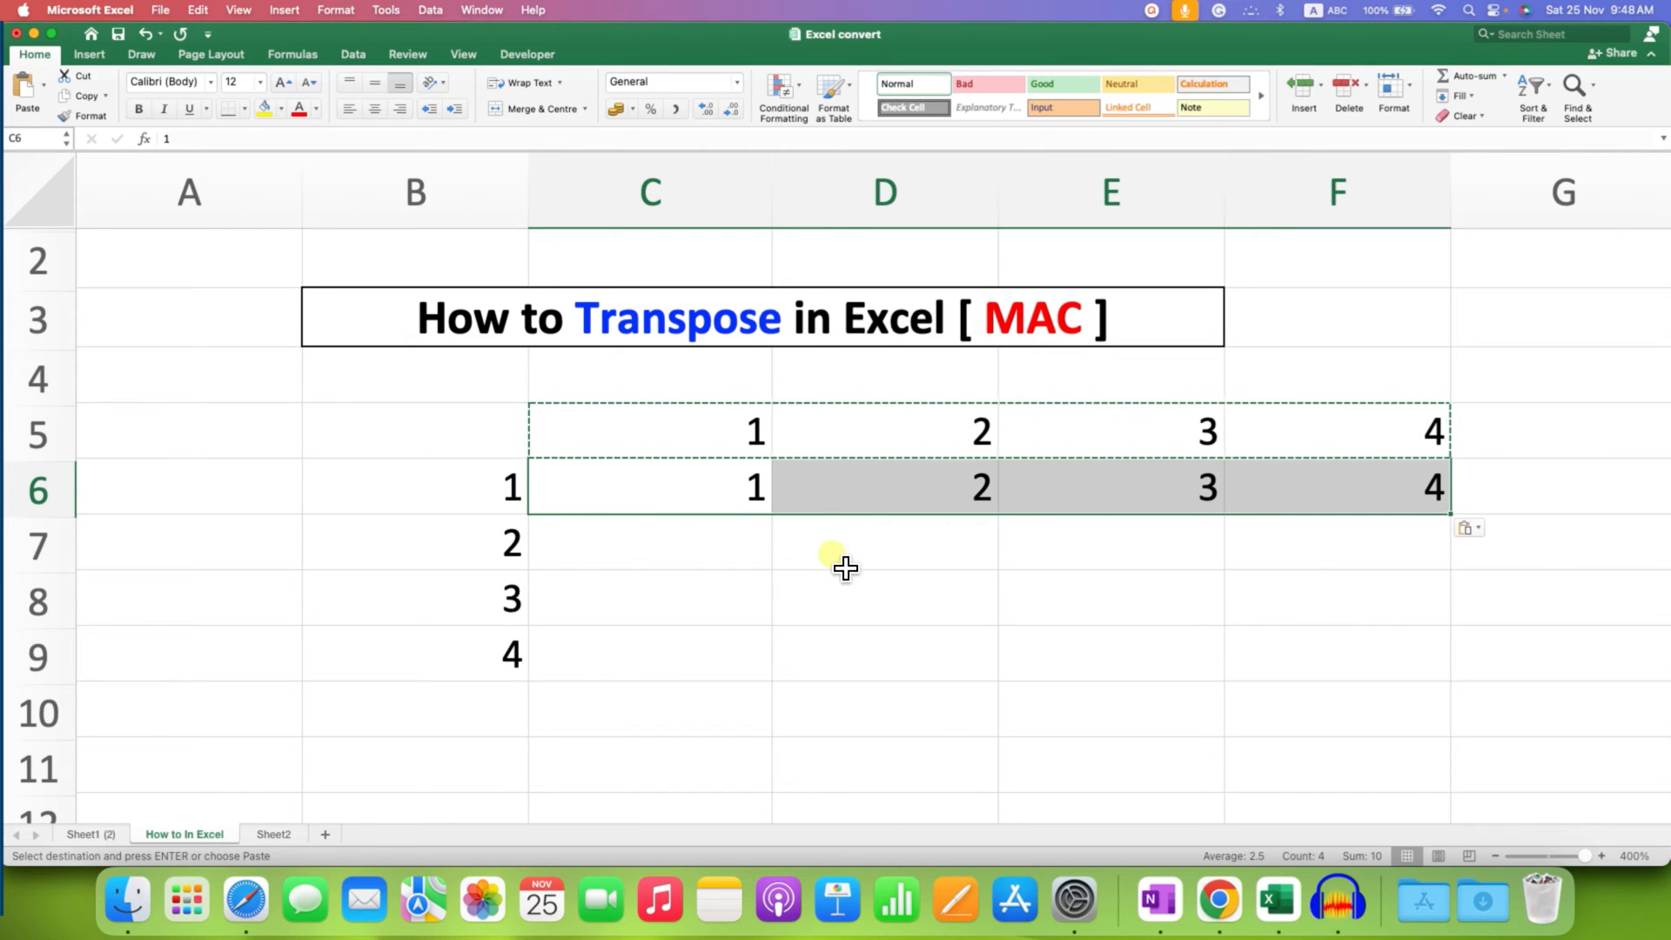
pyautogui.click(1470, 528)
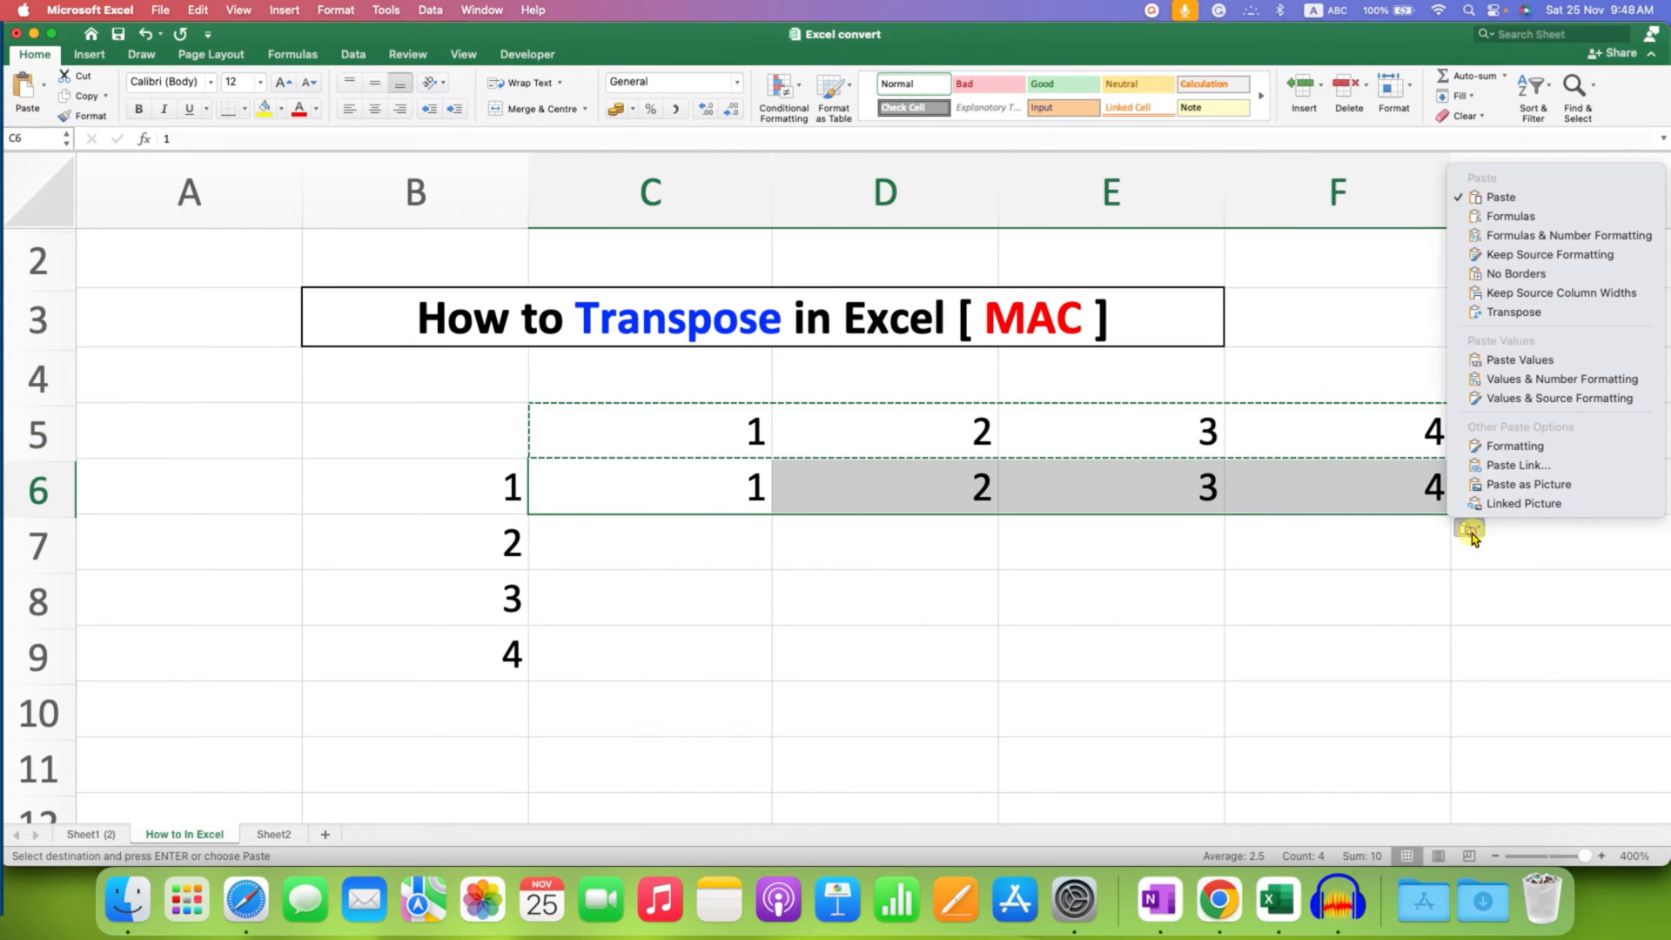